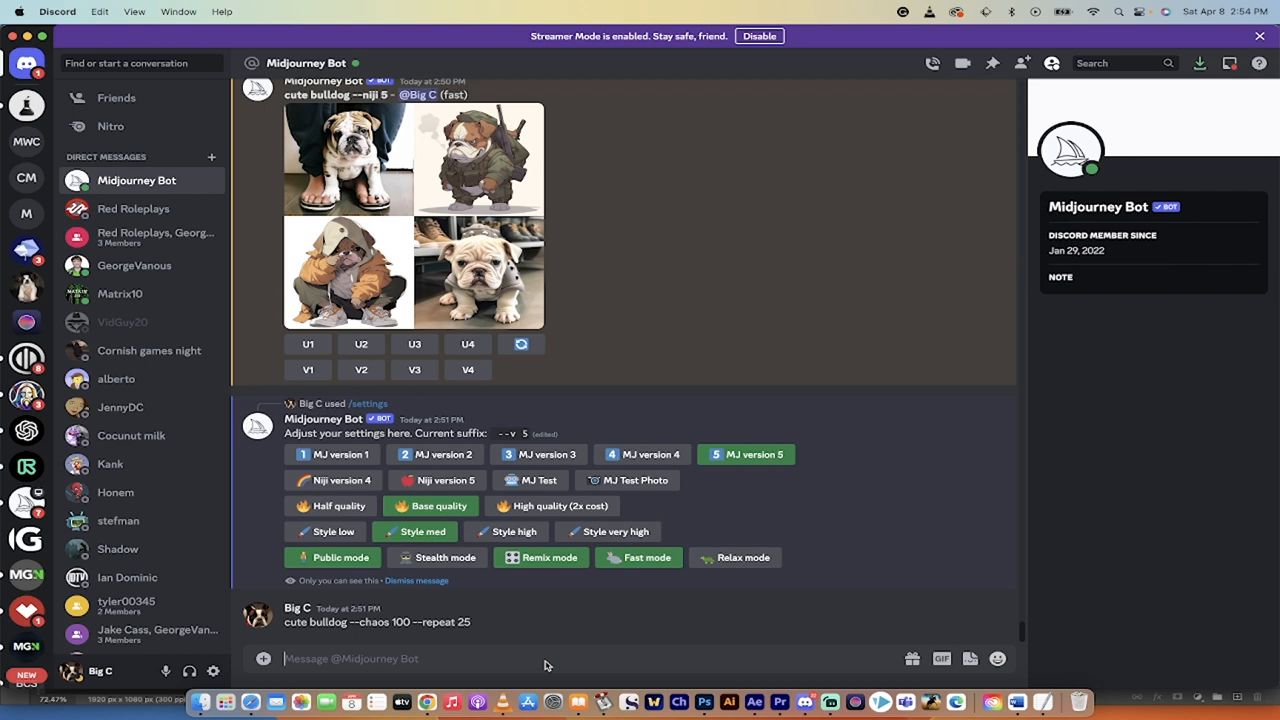
Step: Start a Midjourney /imagine command with an empty prompt
type("/imagine prompt")
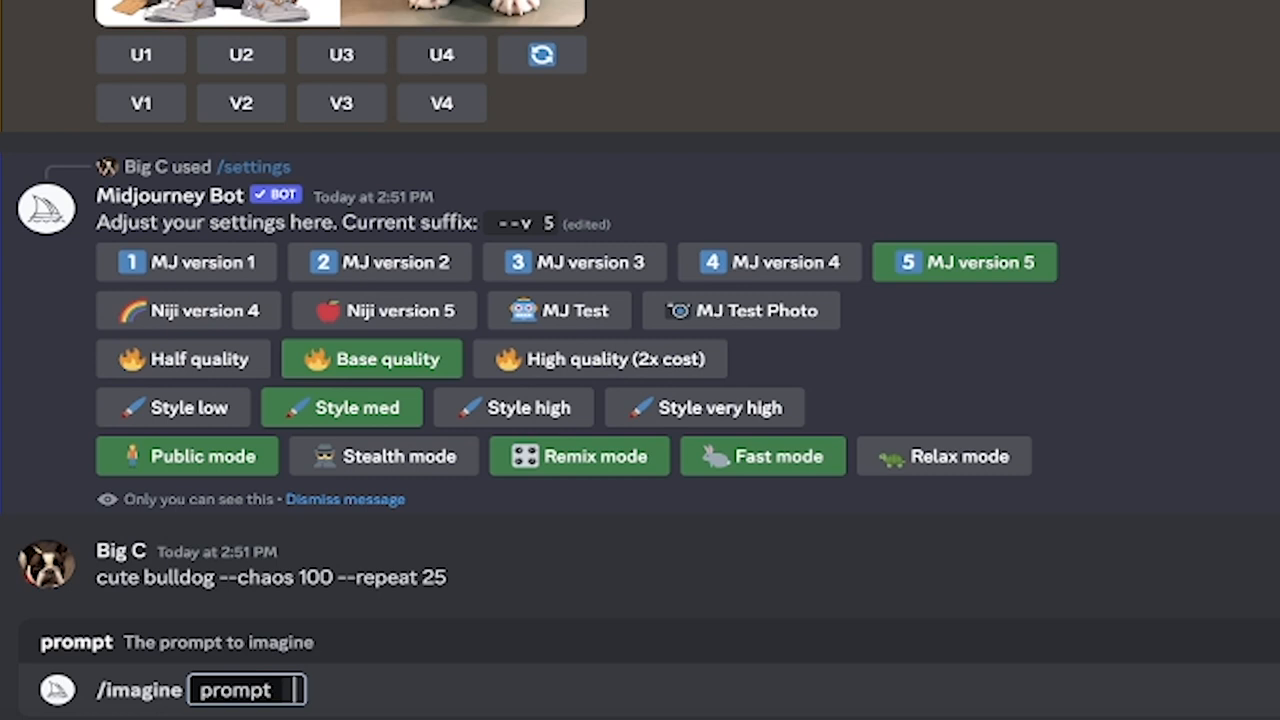
Step: Enter the prompt 'cute bulldog --chaos 100 --repeat 10' in the /imagine field
type("cute bull")
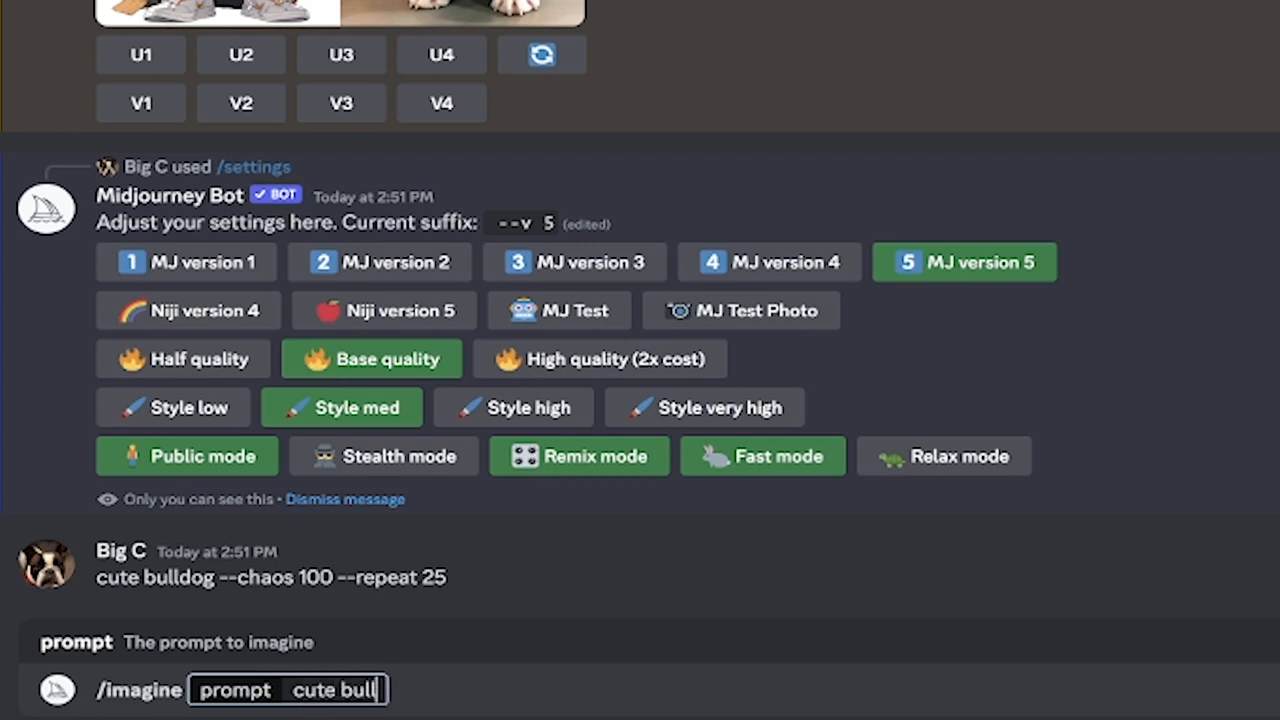
type("dog")
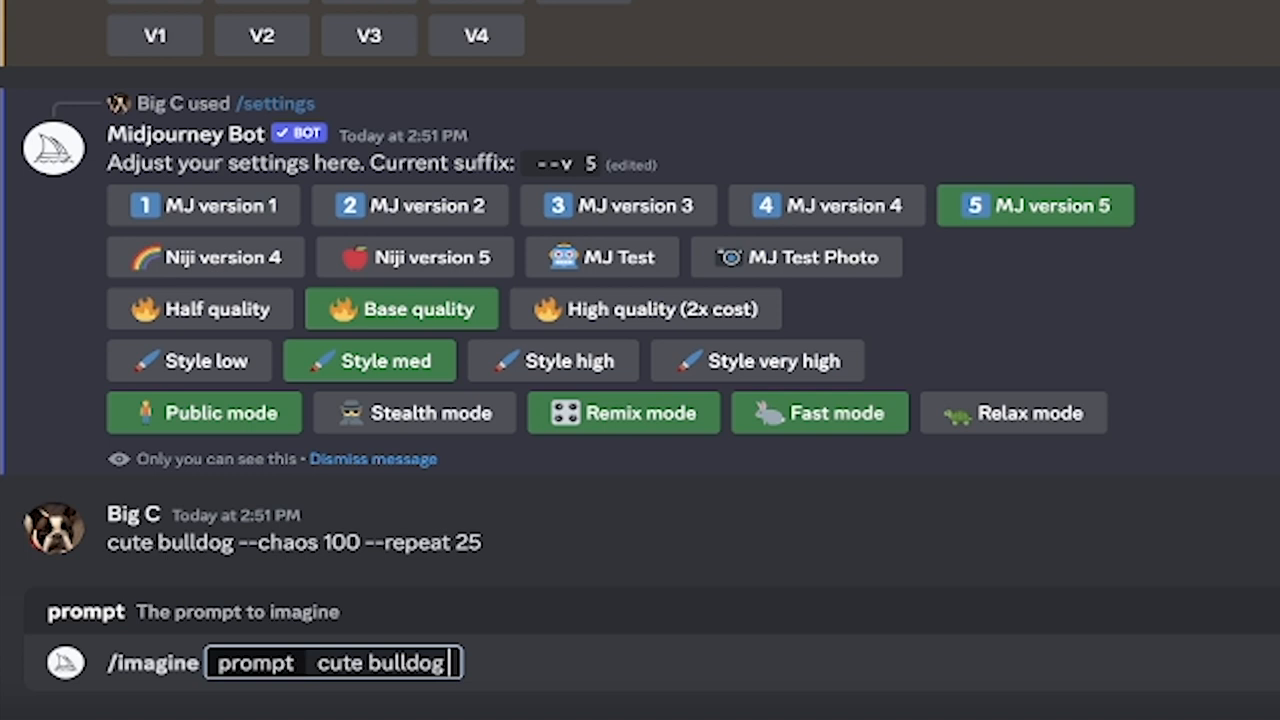
type("--chaos")
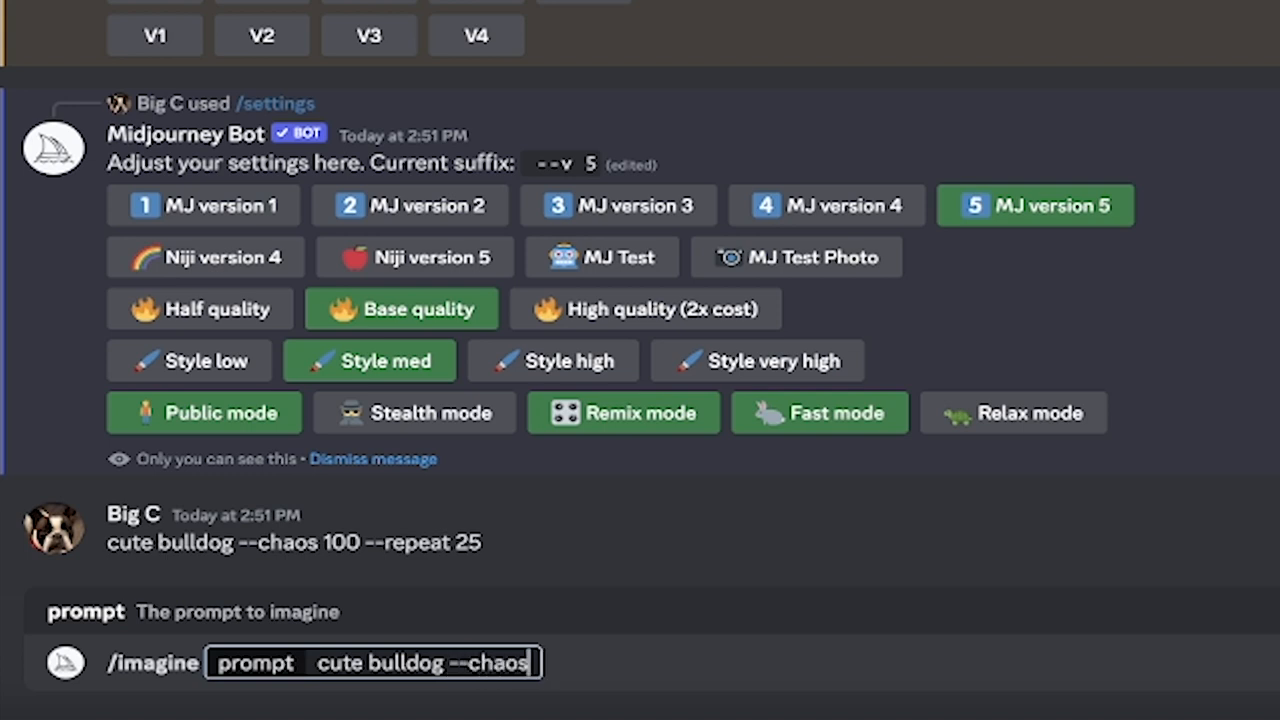
mouse_move(545, 685)
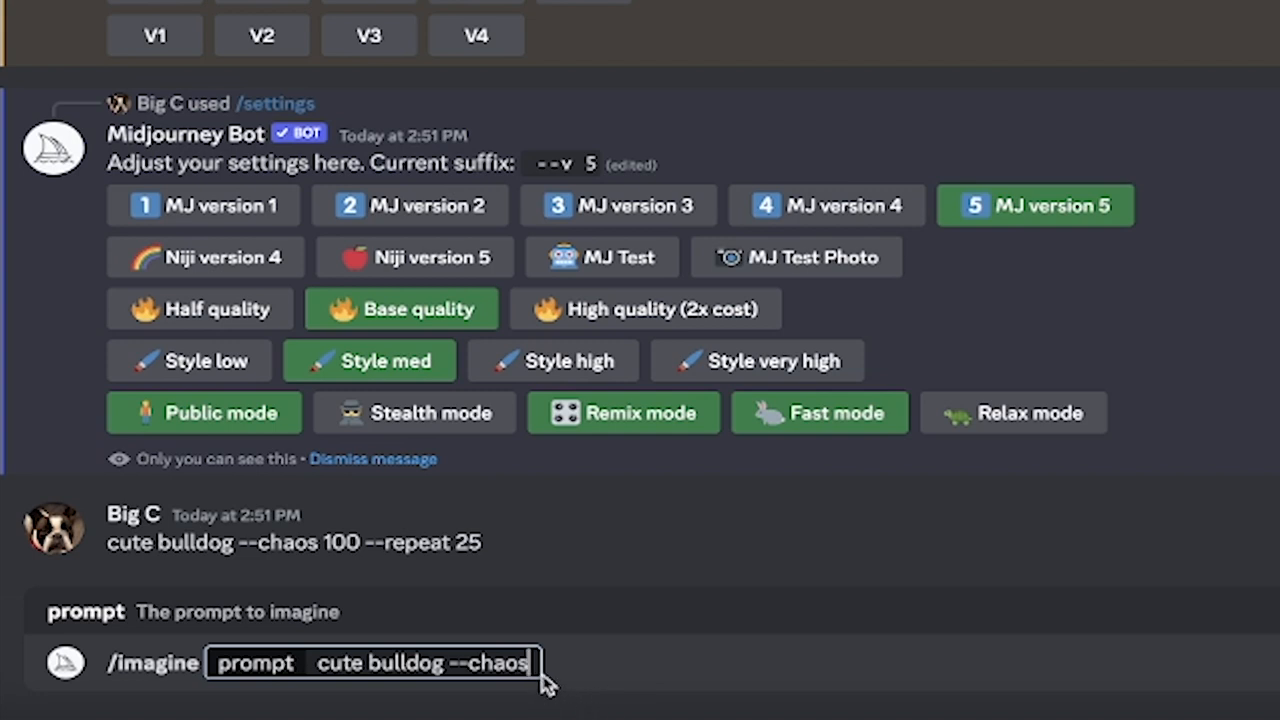
type("1")
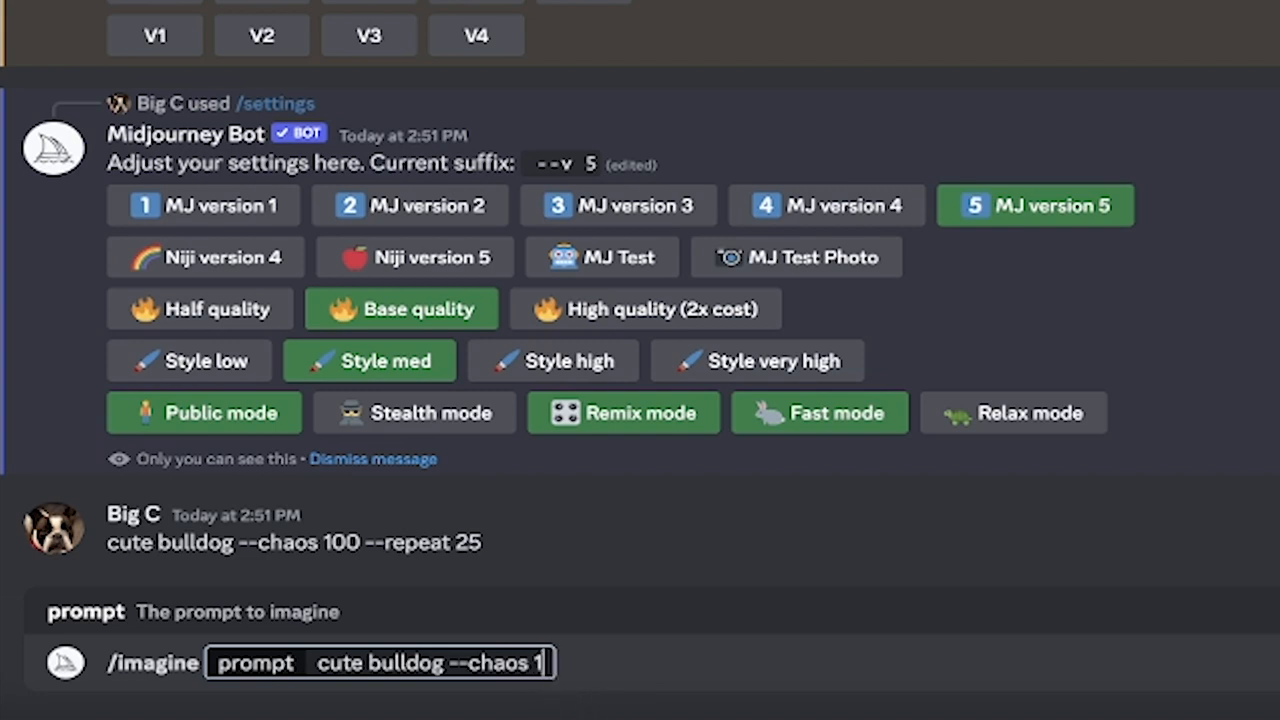
type("00 --repeat 10")
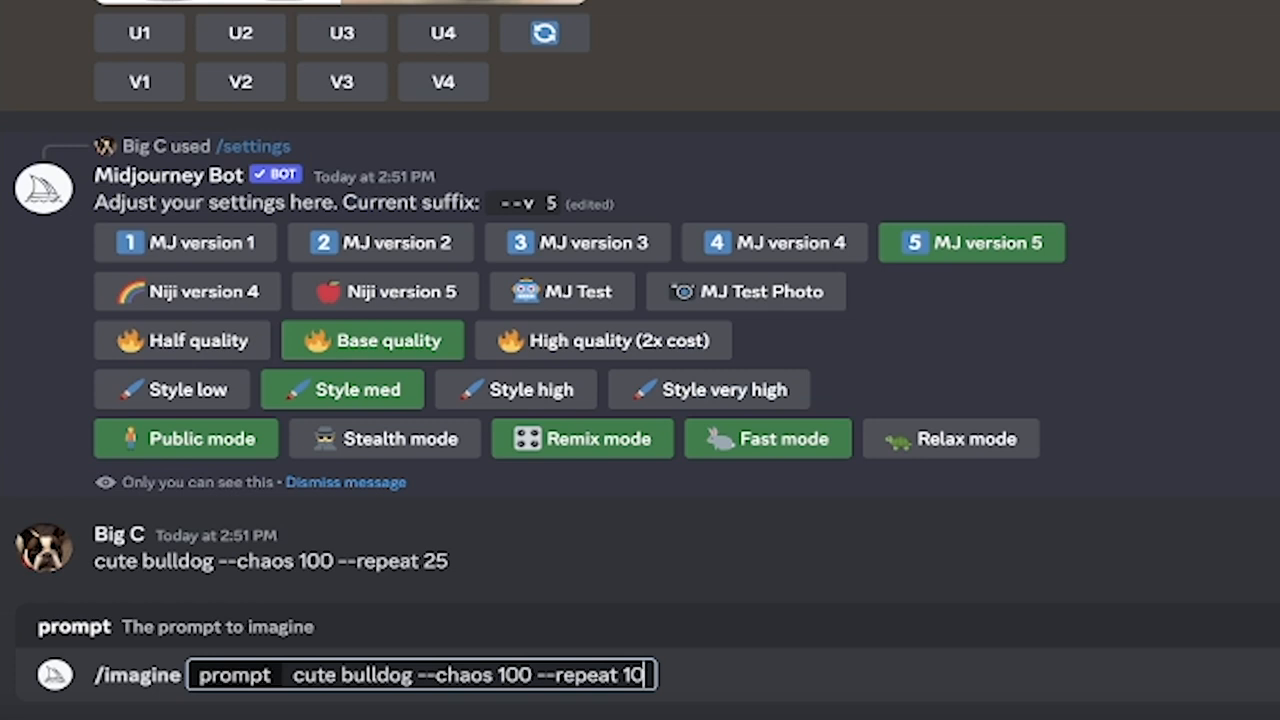
mouse_move(476, 694)
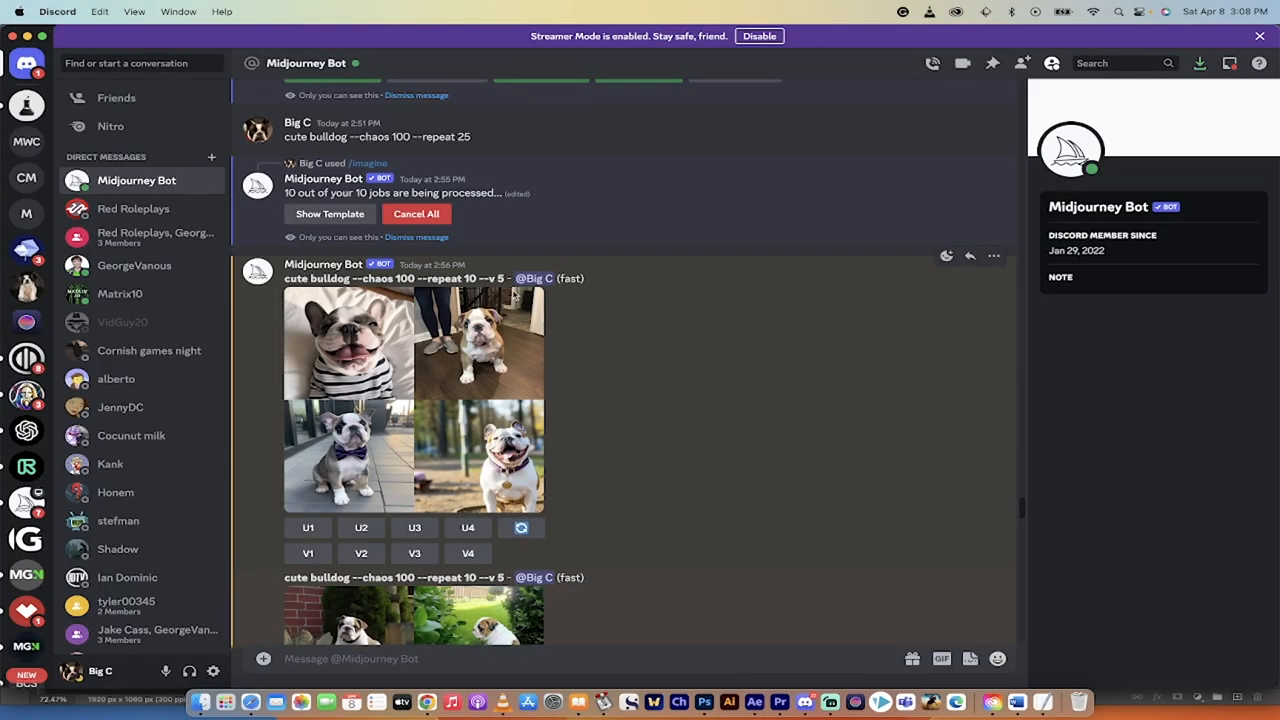
mouse_move(605, 380)
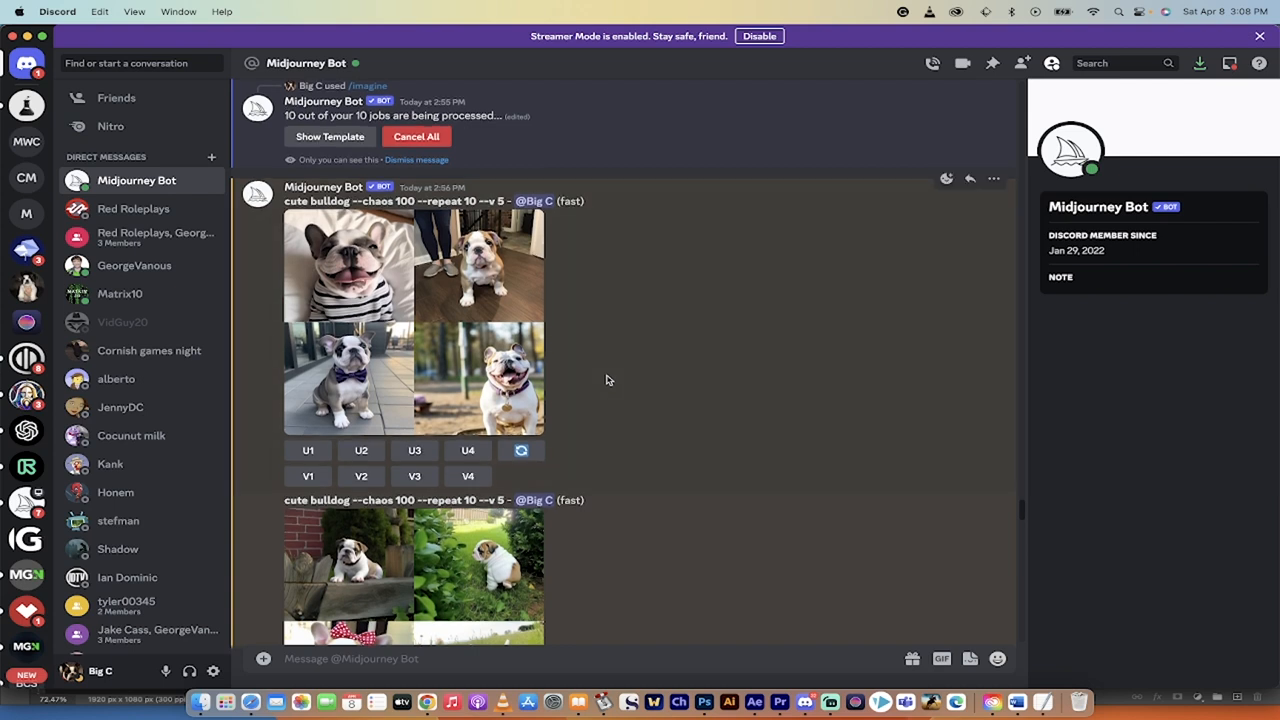
mouse_move(410, 315)
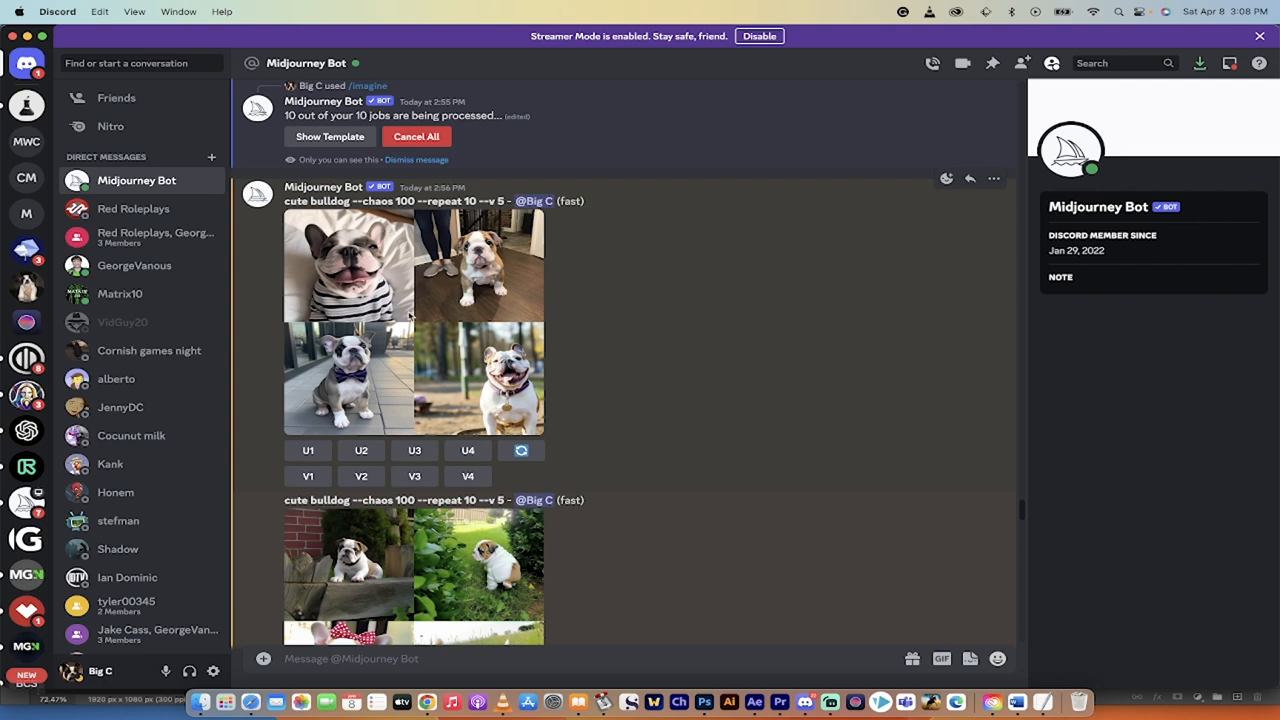
mouse_move(450, 318)
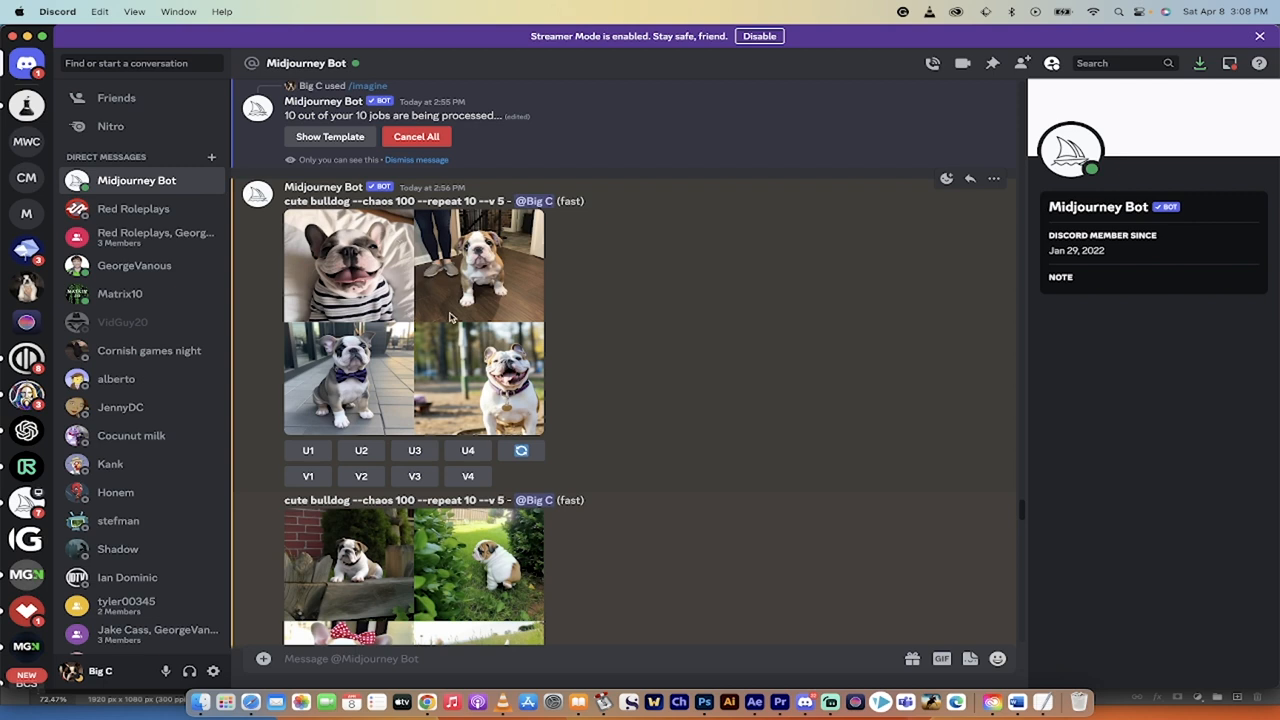
mouse_move(428, 326)
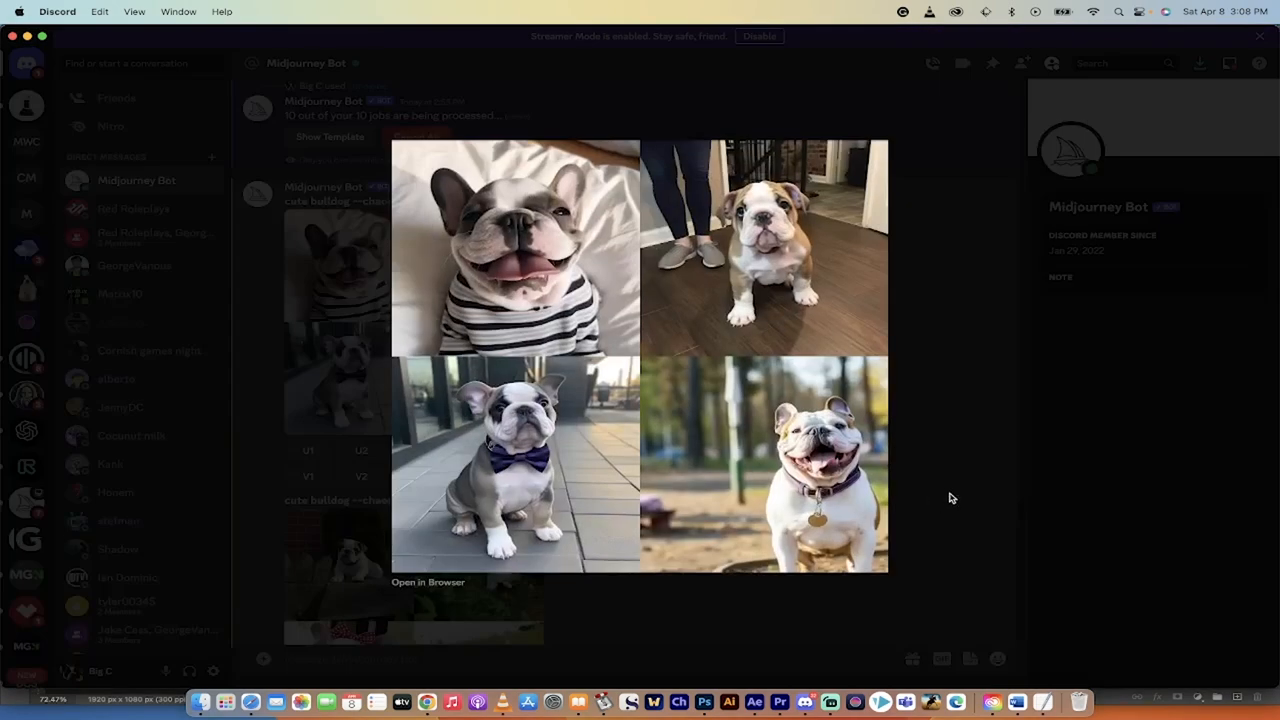
mouse_move(760, 245)
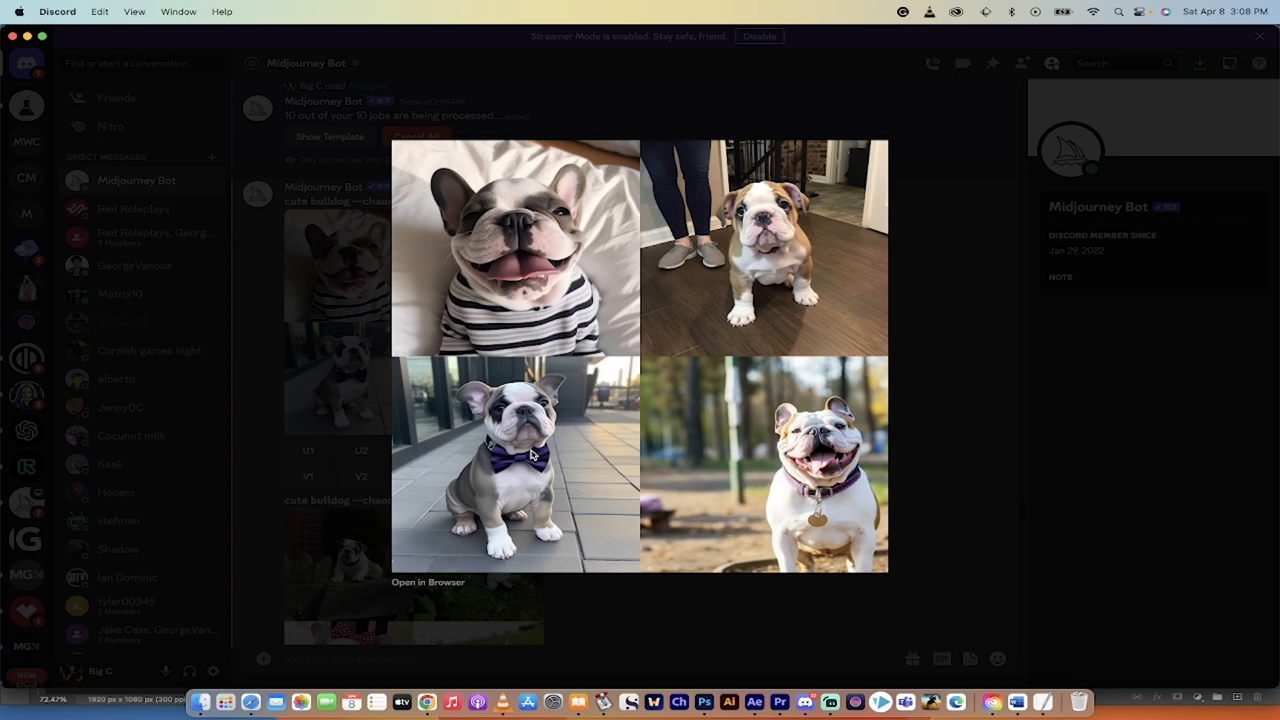
mouse_move(612, 617)
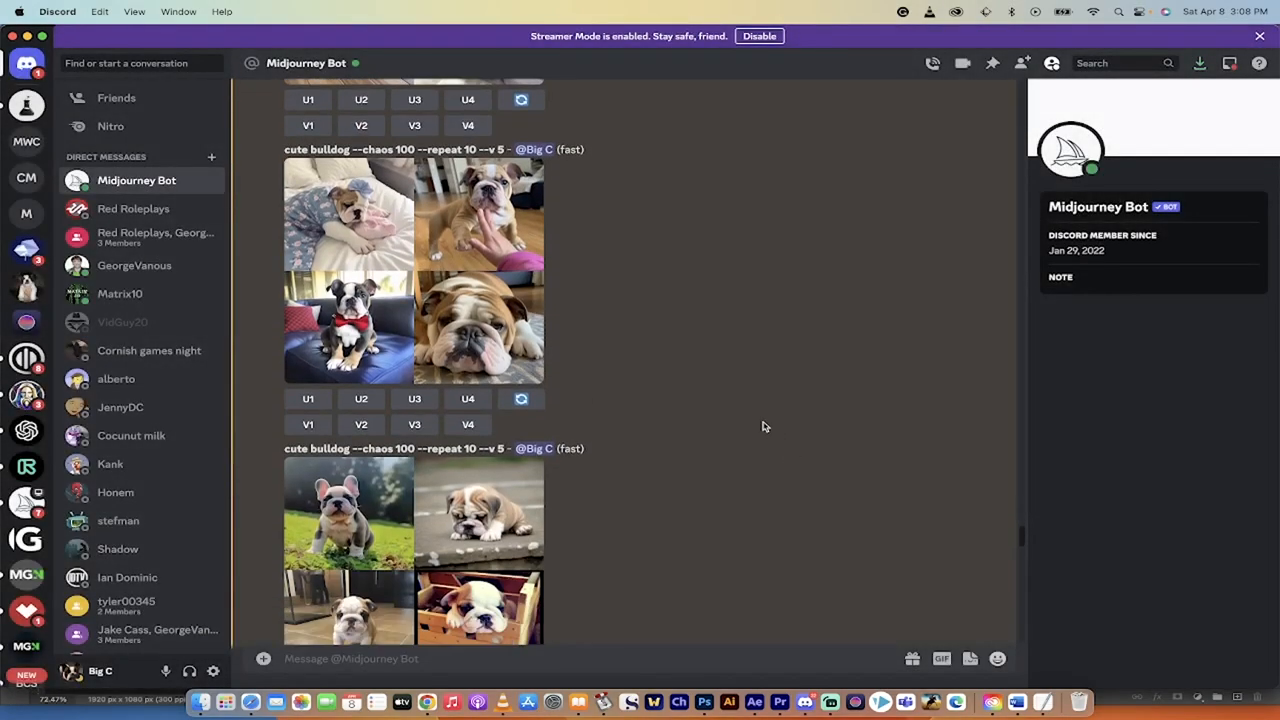
scroll("down", 3)
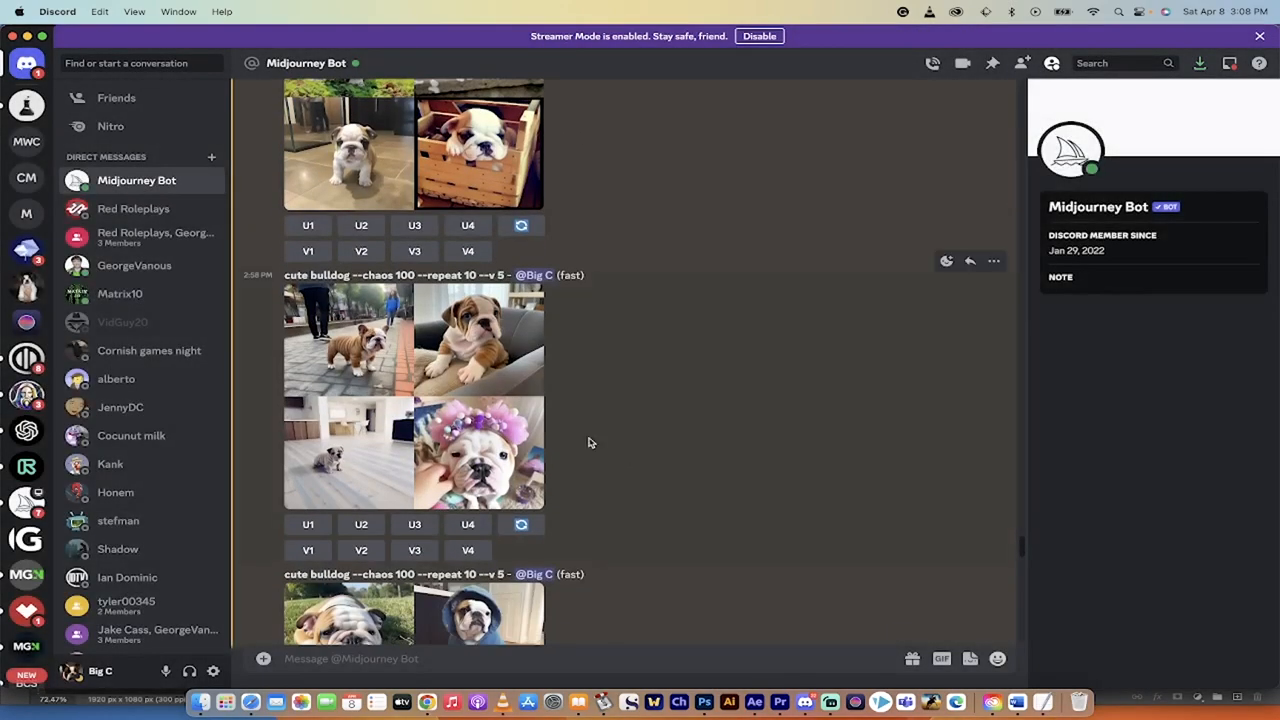
left_click(414, 395)
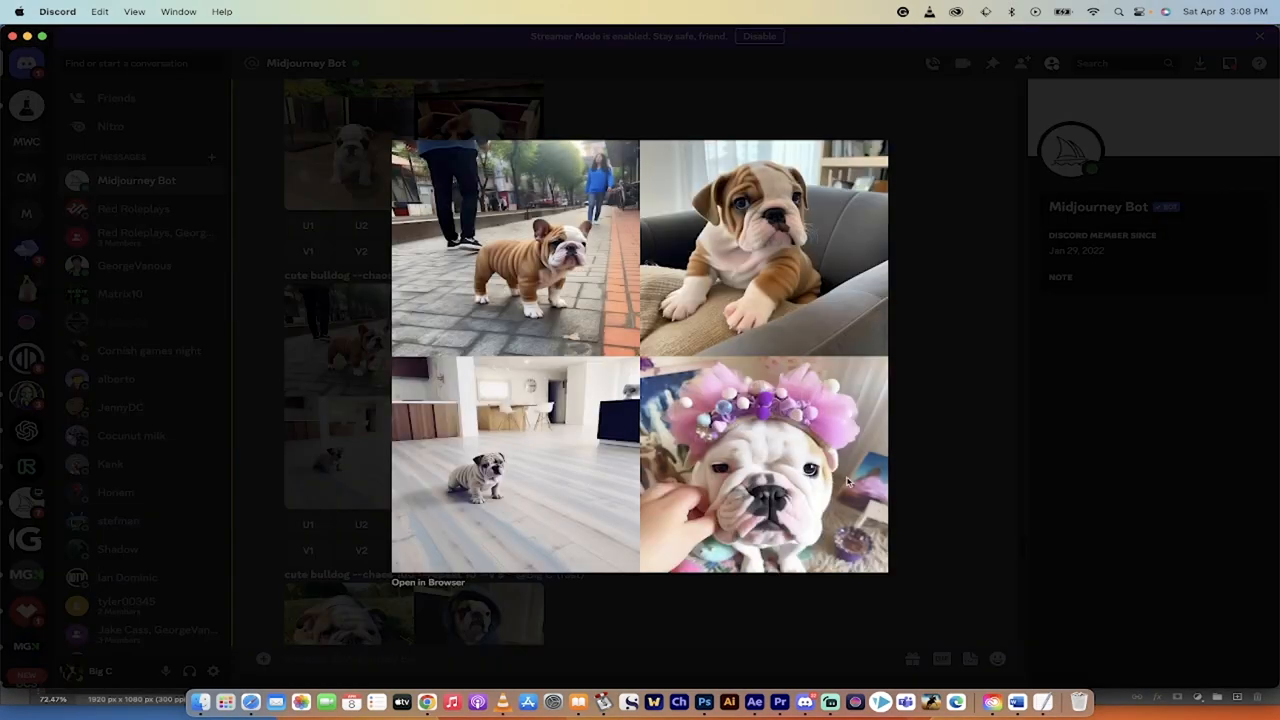
mouse_move(922, 491)
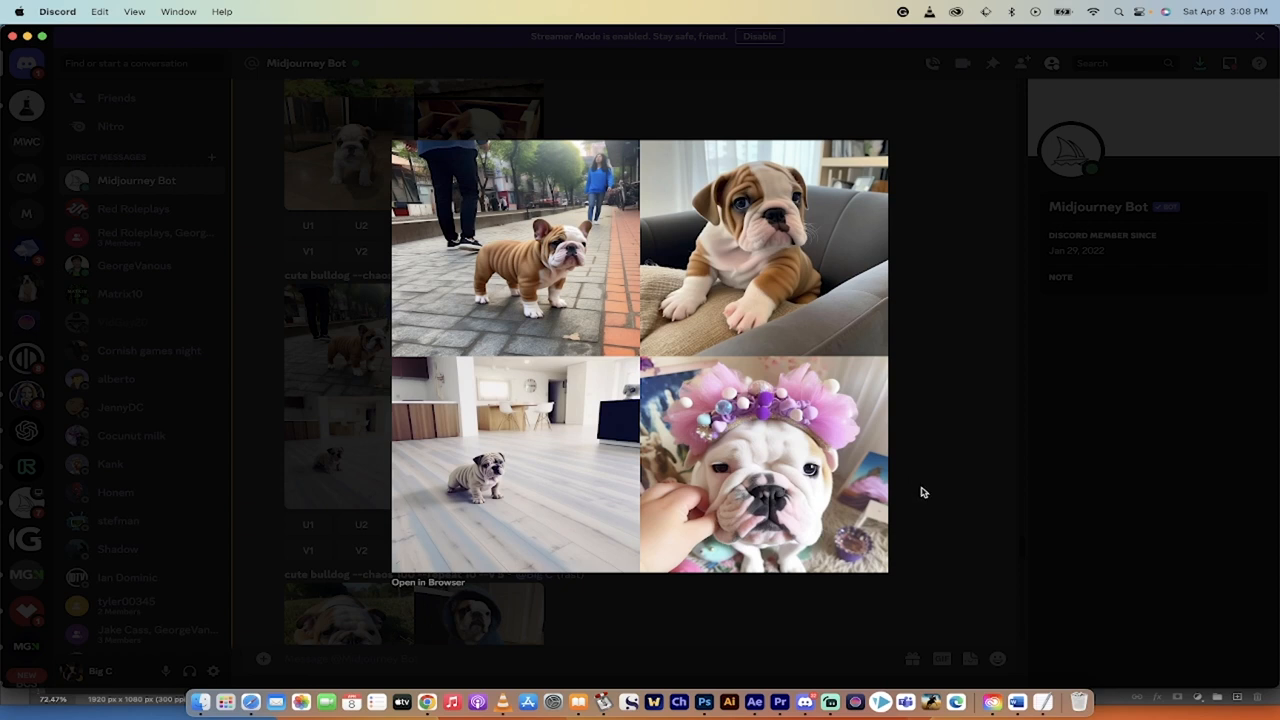
mouse_move(546, 285)
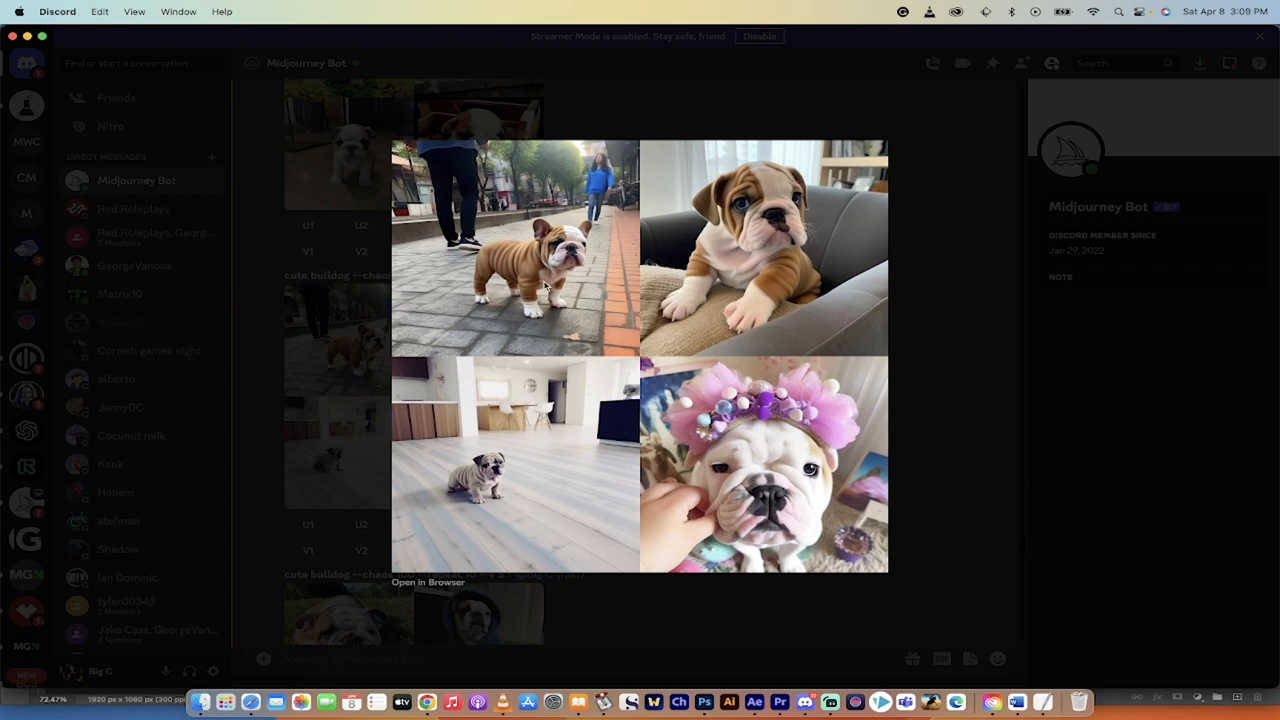
mouse_move(506, 334)
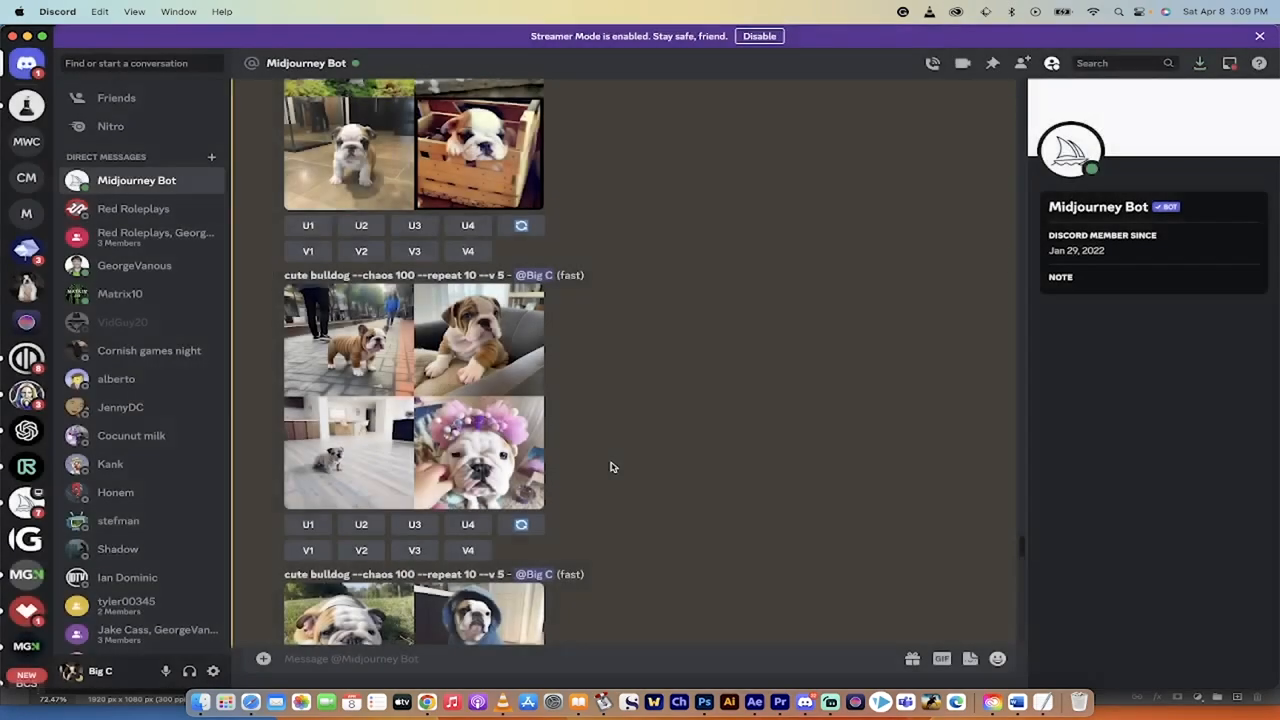
scroll("down", 3)
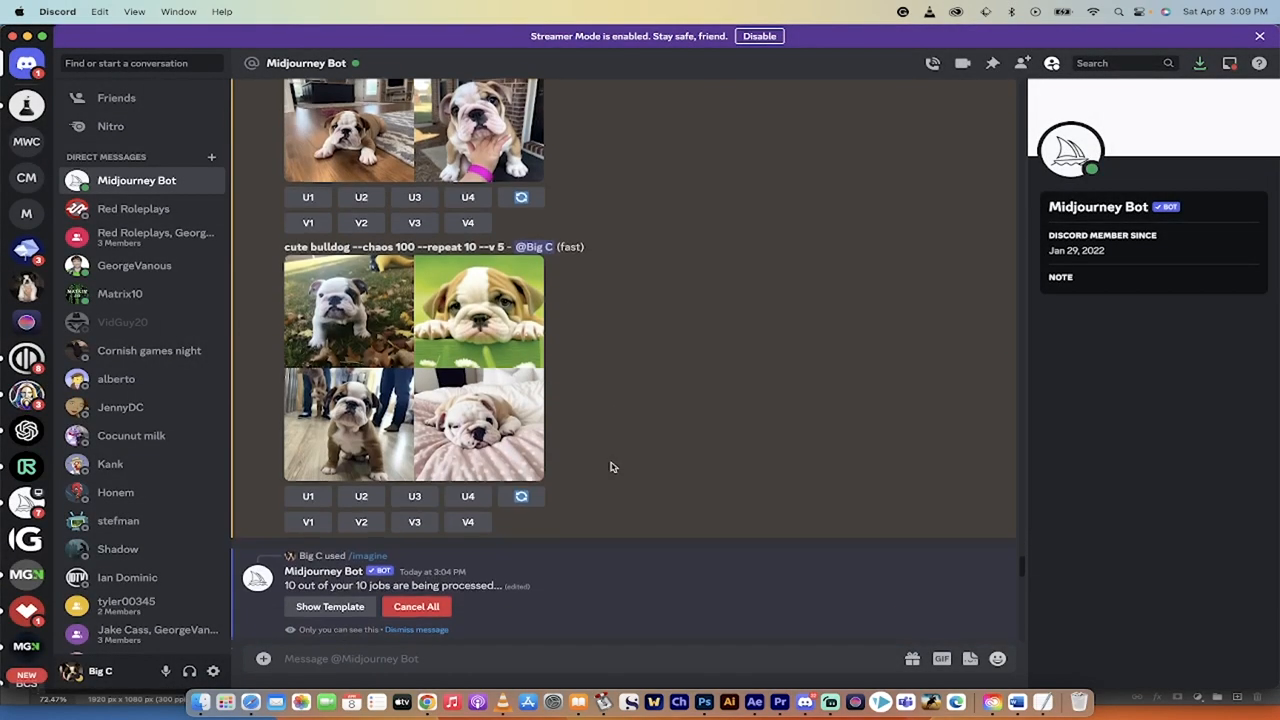
scroll("down", 3)
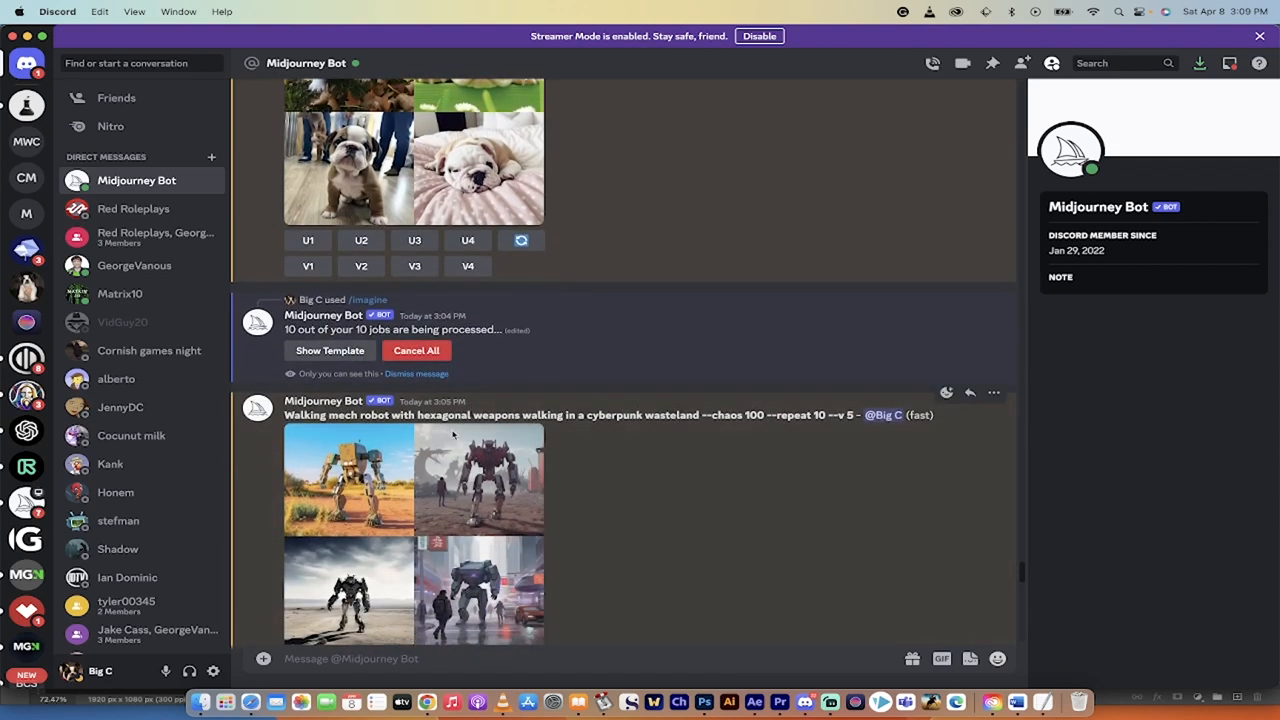
mouse_move(407, 417)
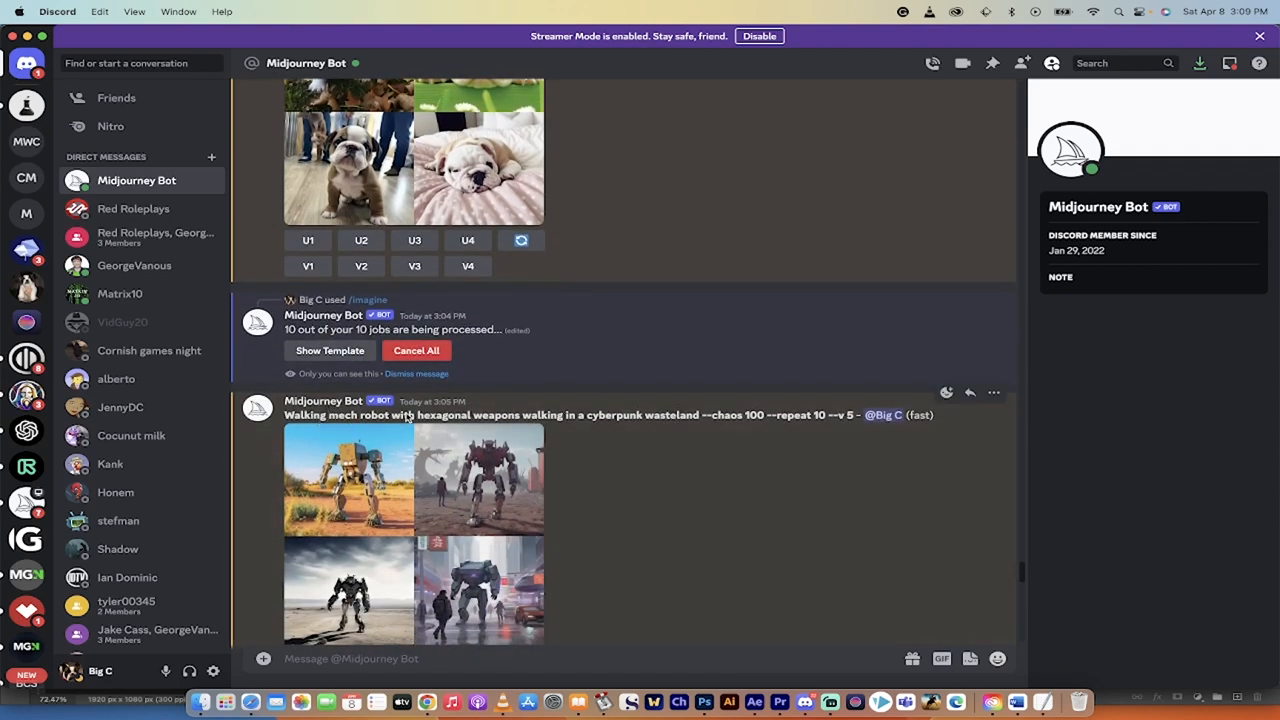
mouse_move(588, 411)
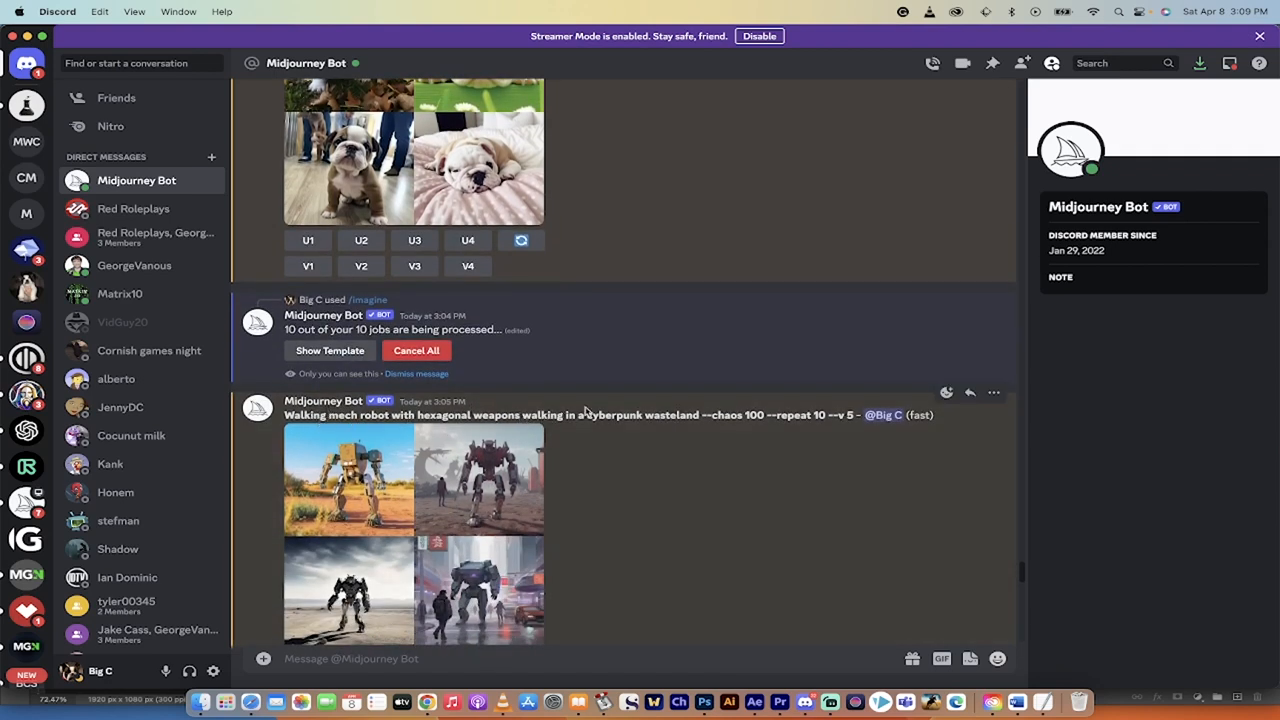
mouse_move(660, 487)
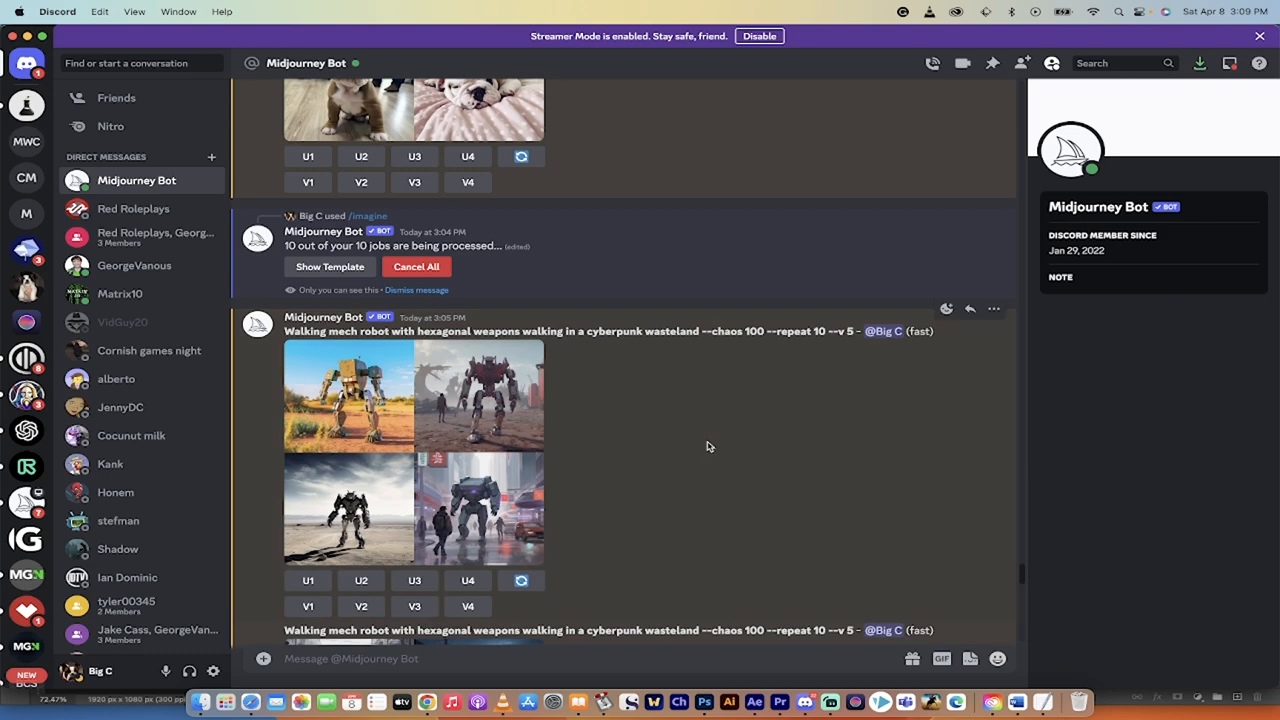
mouse_move(478, 412)
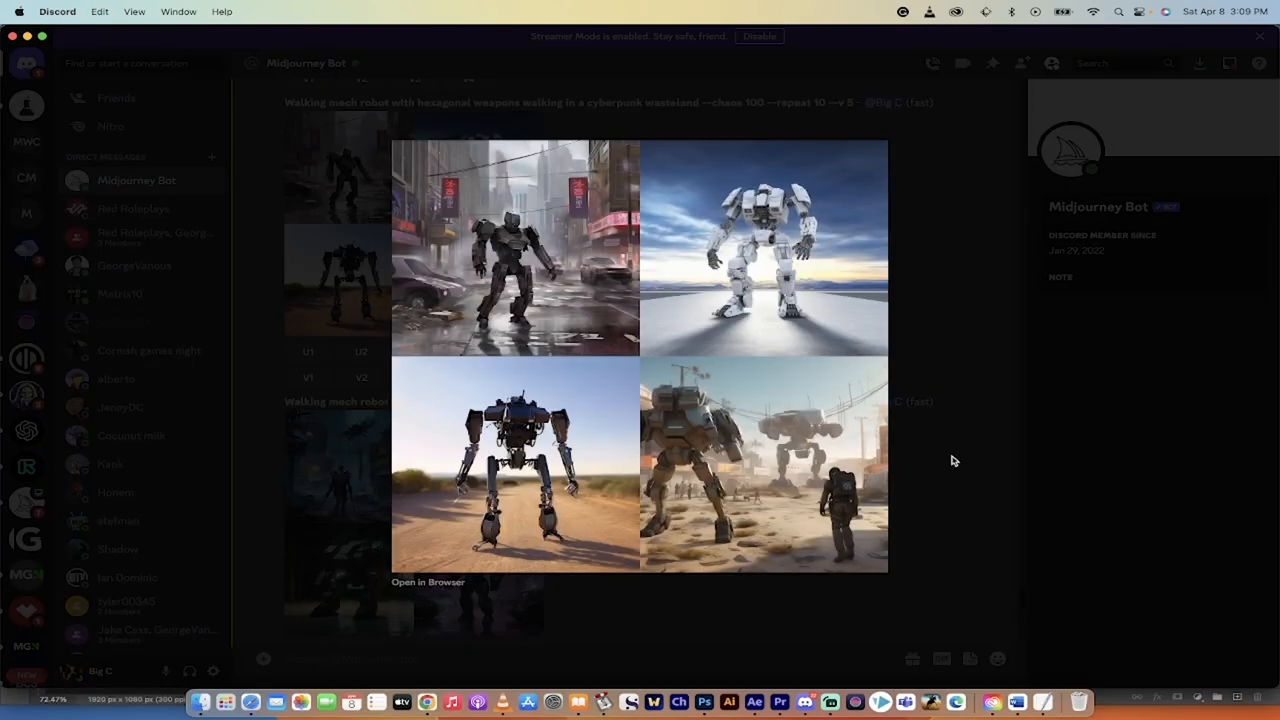
left_click(950, 460)
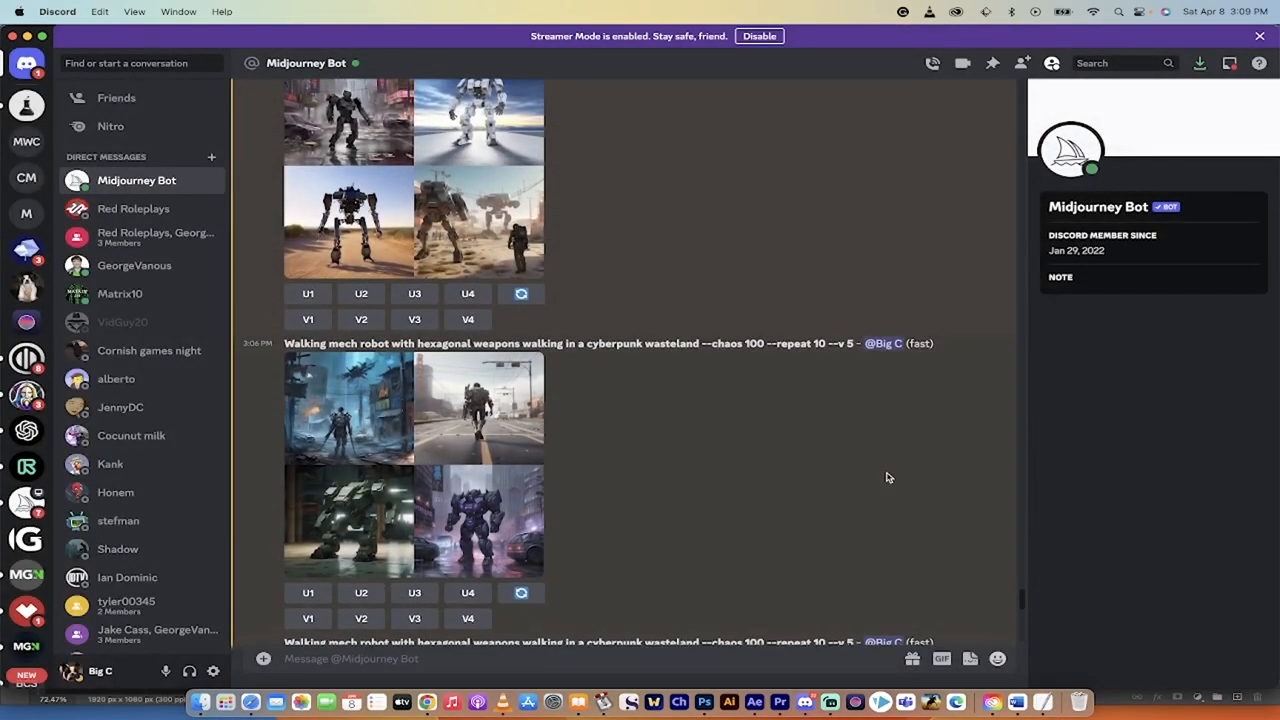
scroll("down", 3)
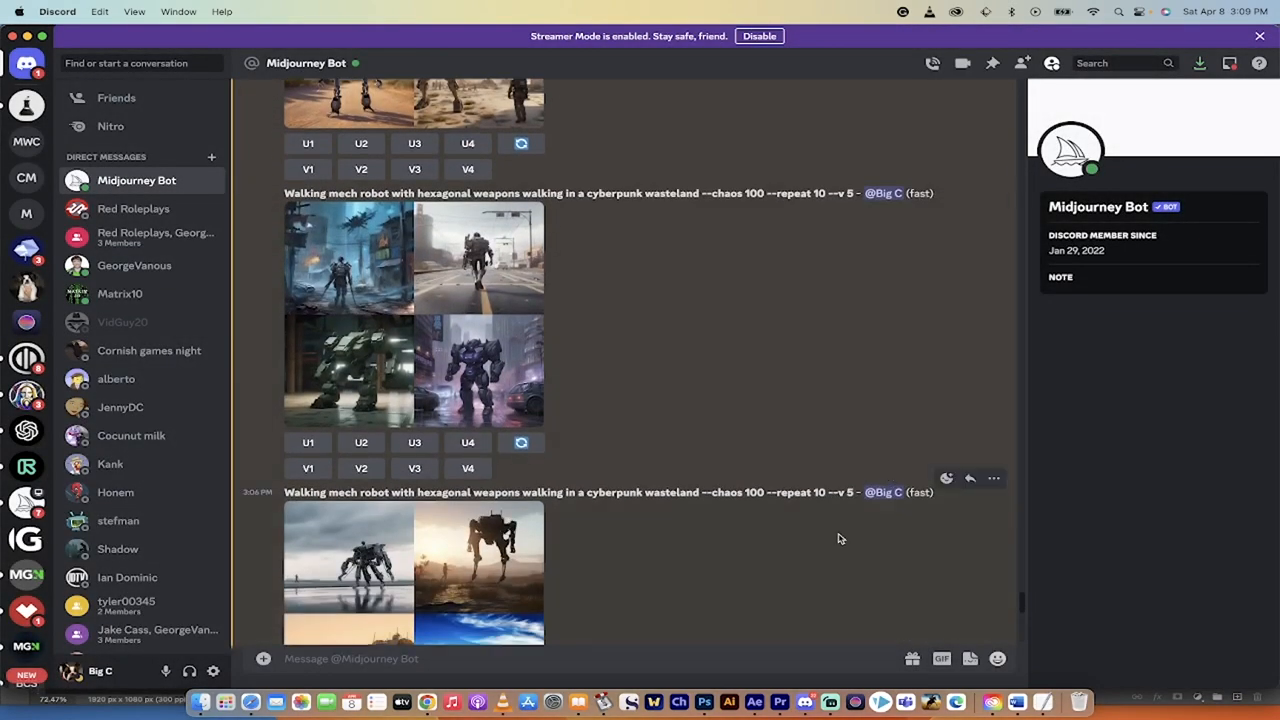
scroll("down", 3)
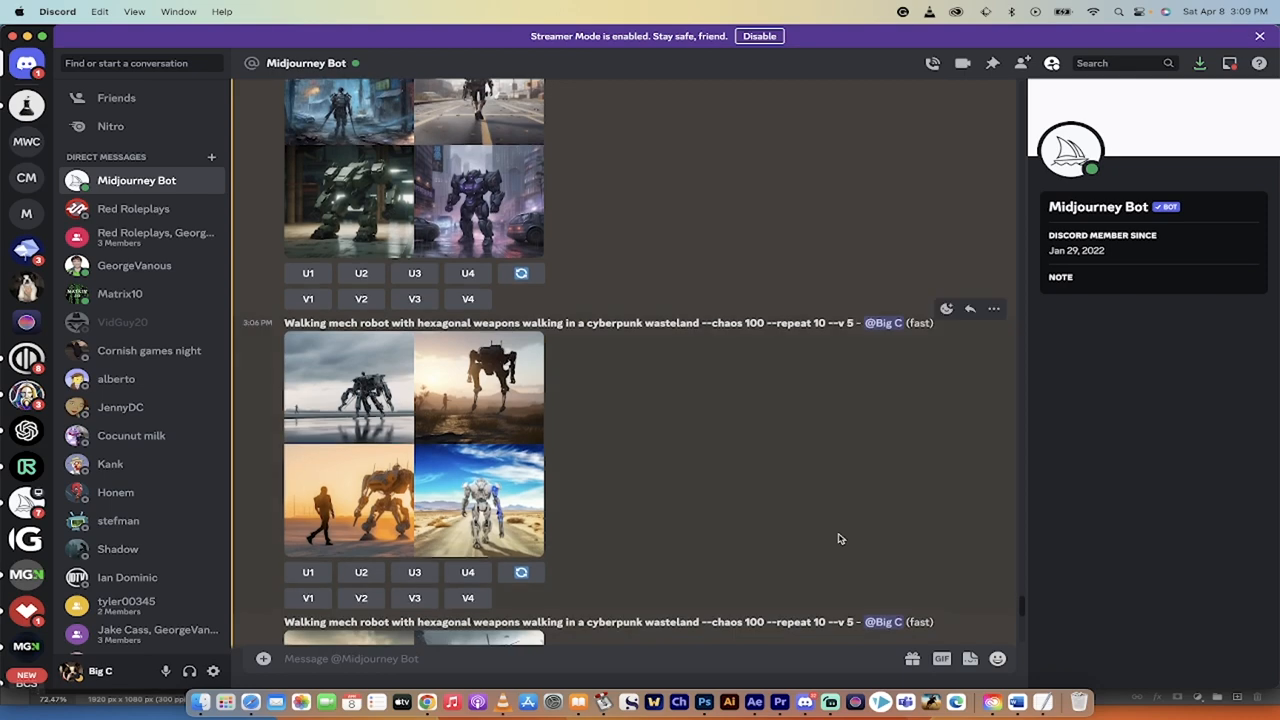